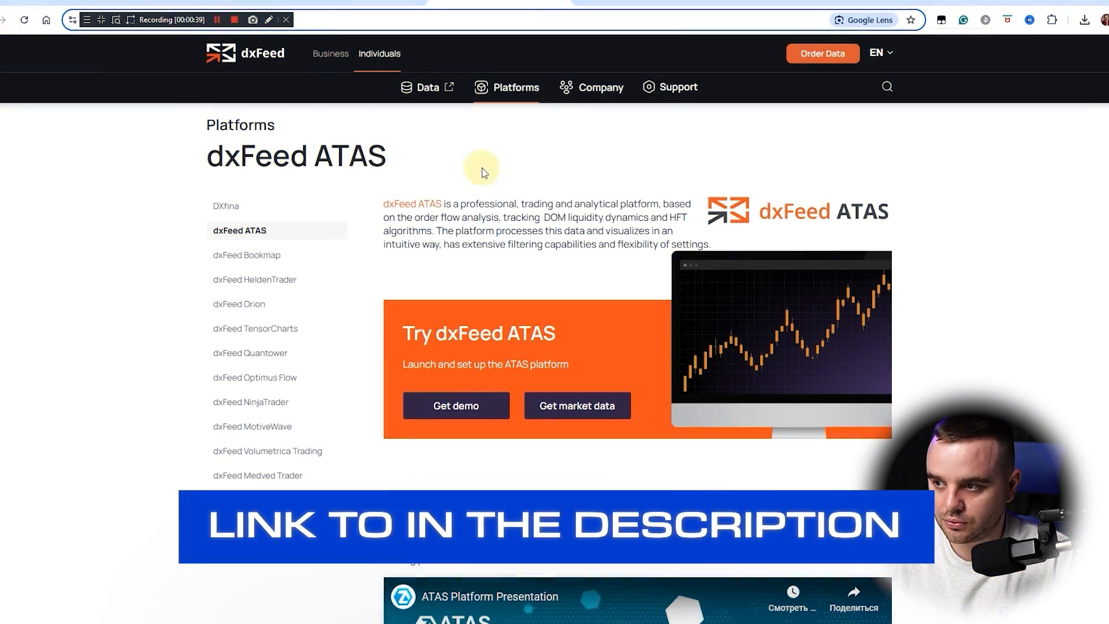
Start the market data order for the dxFeed ATAS platform via 'Get market data'
click(577, 405)
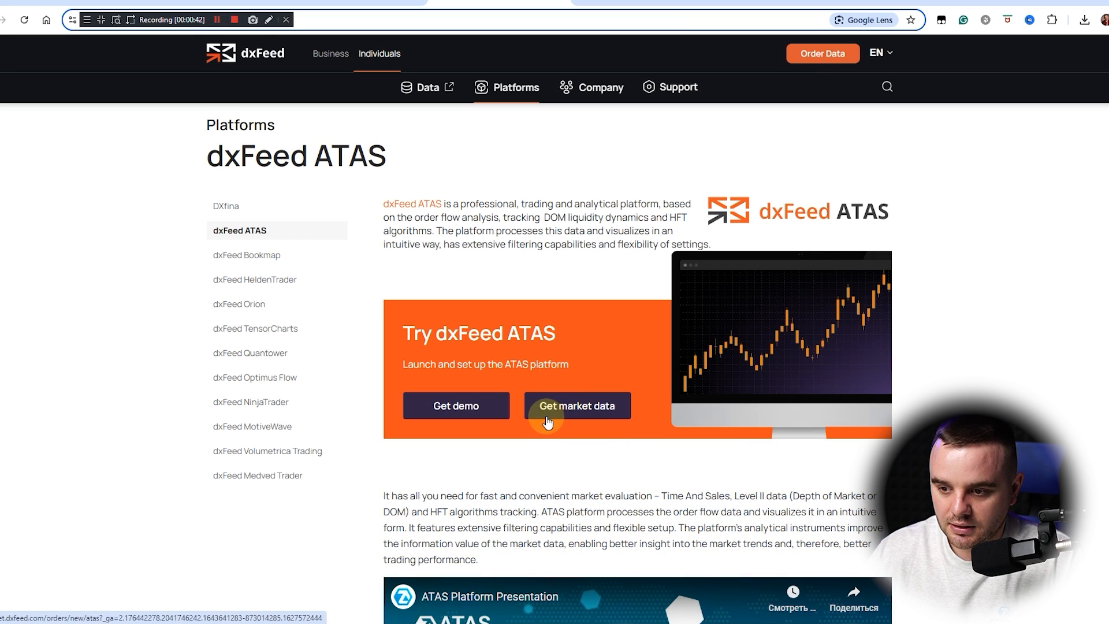
click(576, 405)
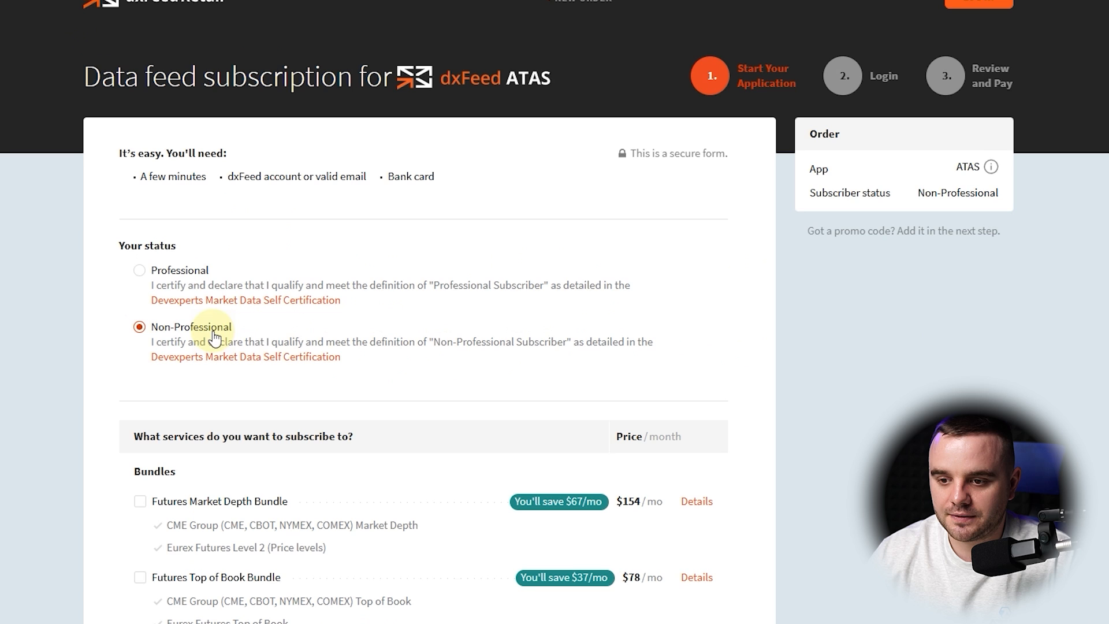
scroll(down, 3)
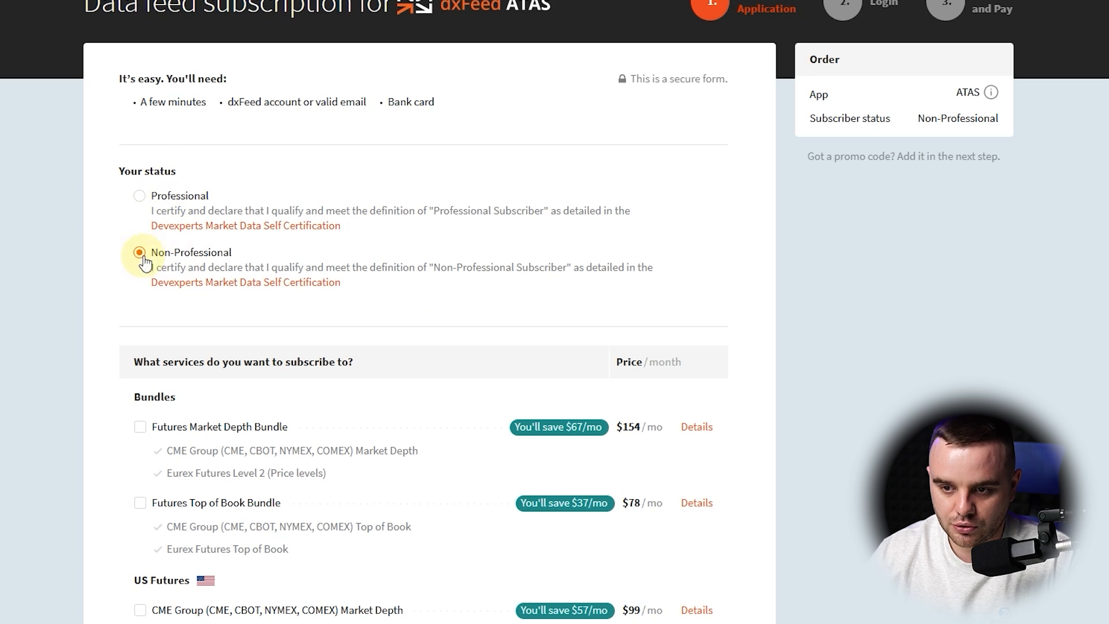
scroll(down, 3)
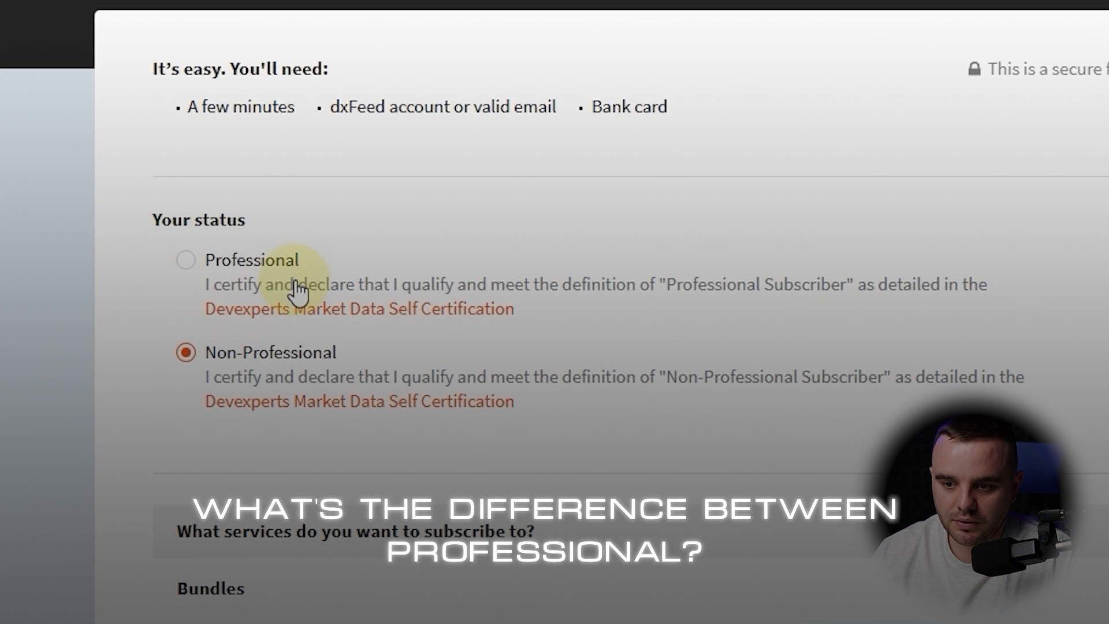
Add CME Market Depth to the order while viewing Professional pricing
click(184, 260)
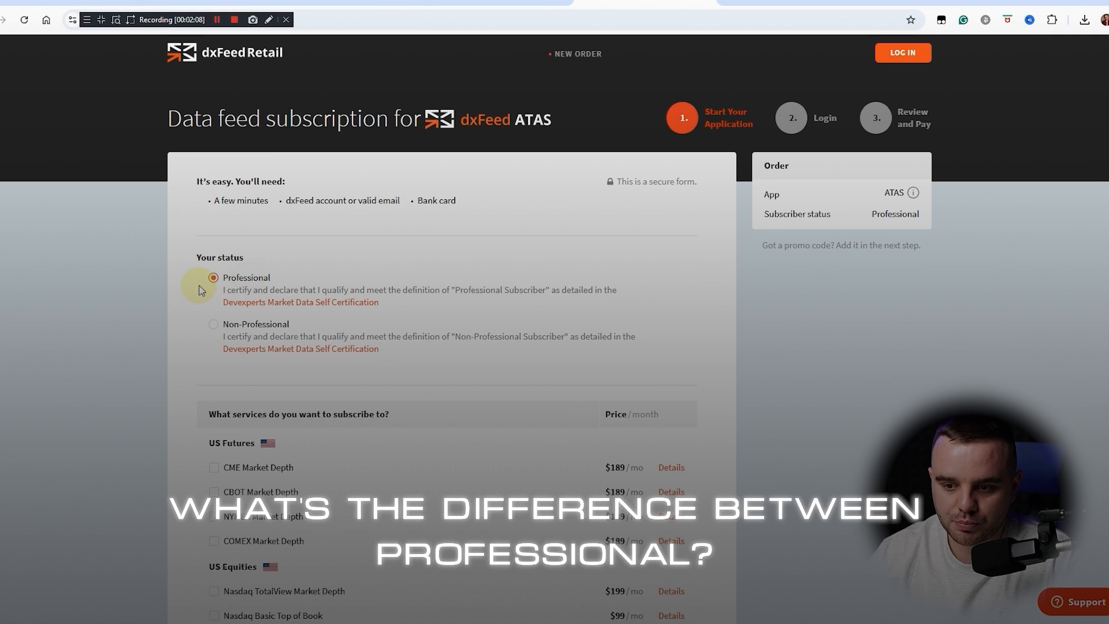
scroll(down, 3)
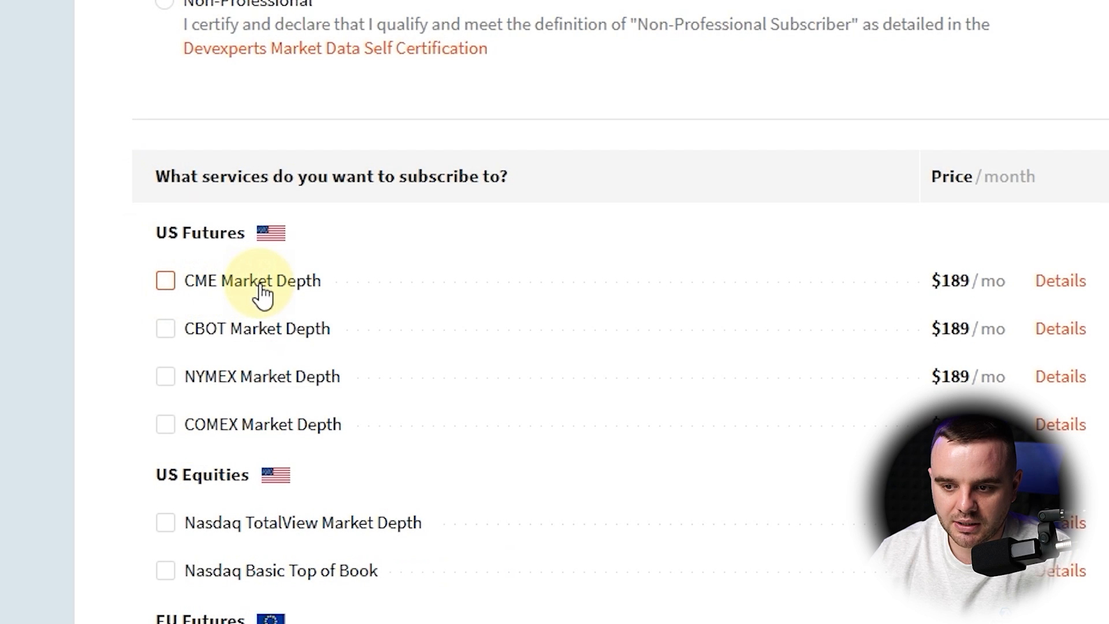
click(165, 281)
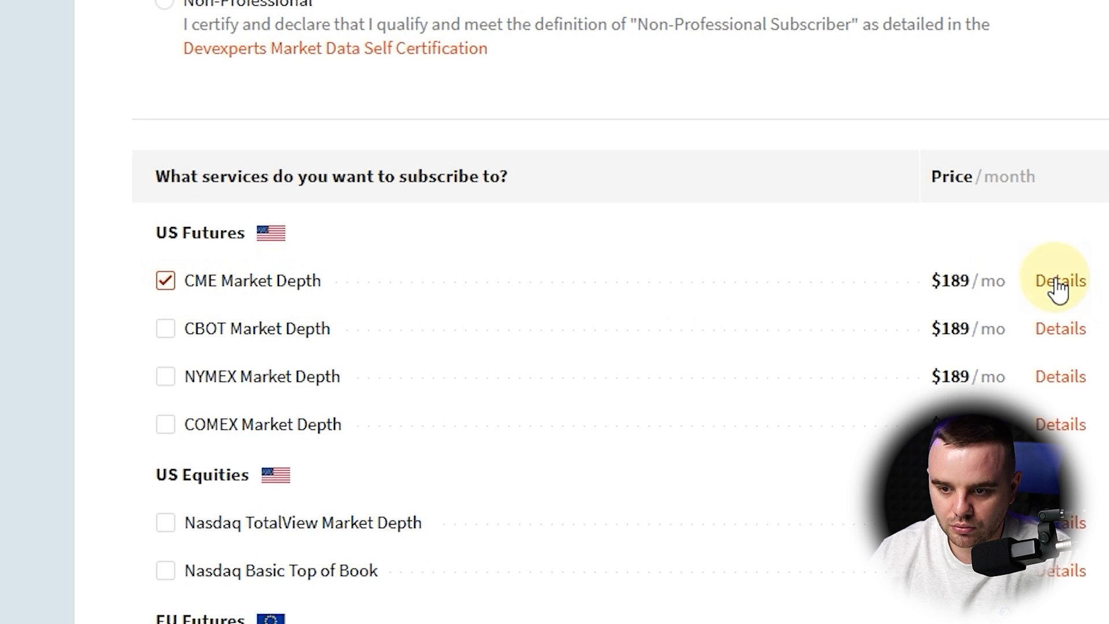
mouse_move(506, 273)
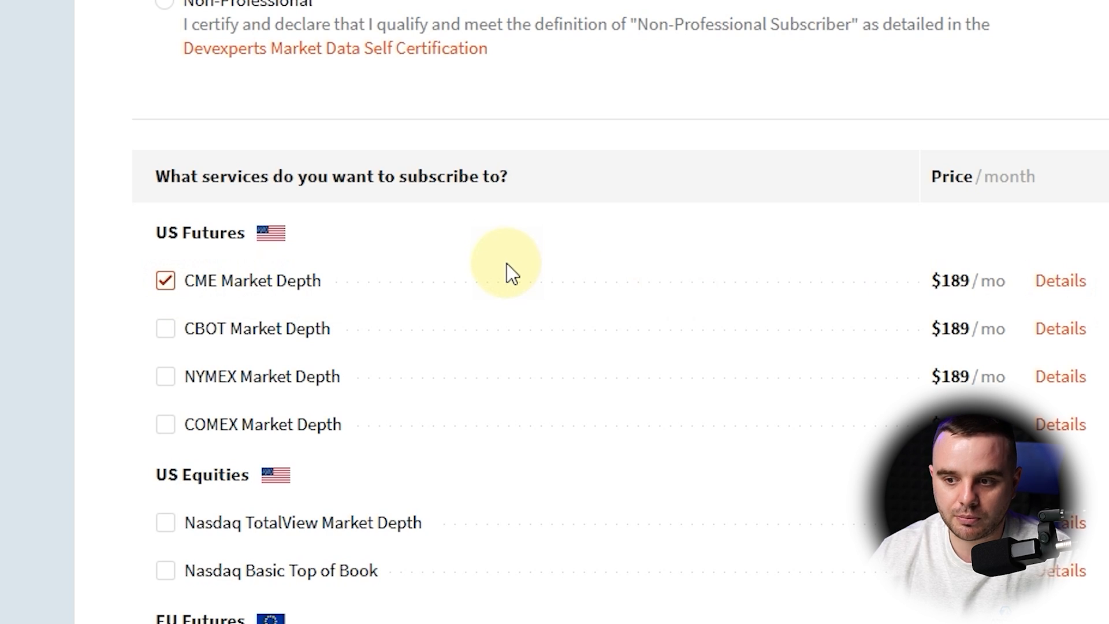
mouse_move(543, 319)
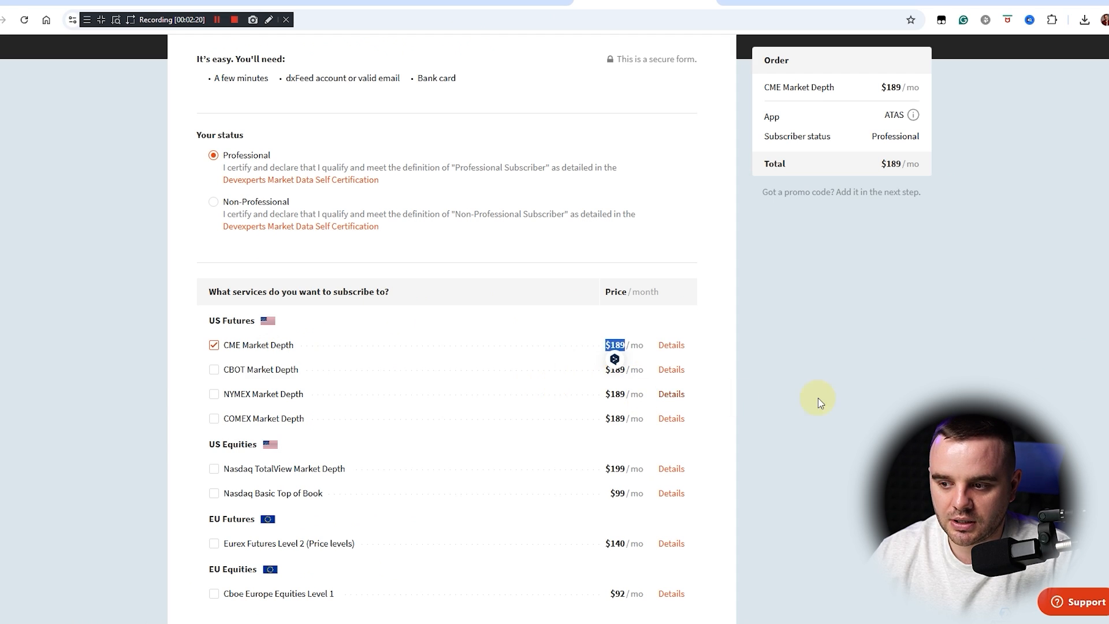
Switch subscriber status back to Non-Professional, bringing the total to $39/mo
click(213, 201)
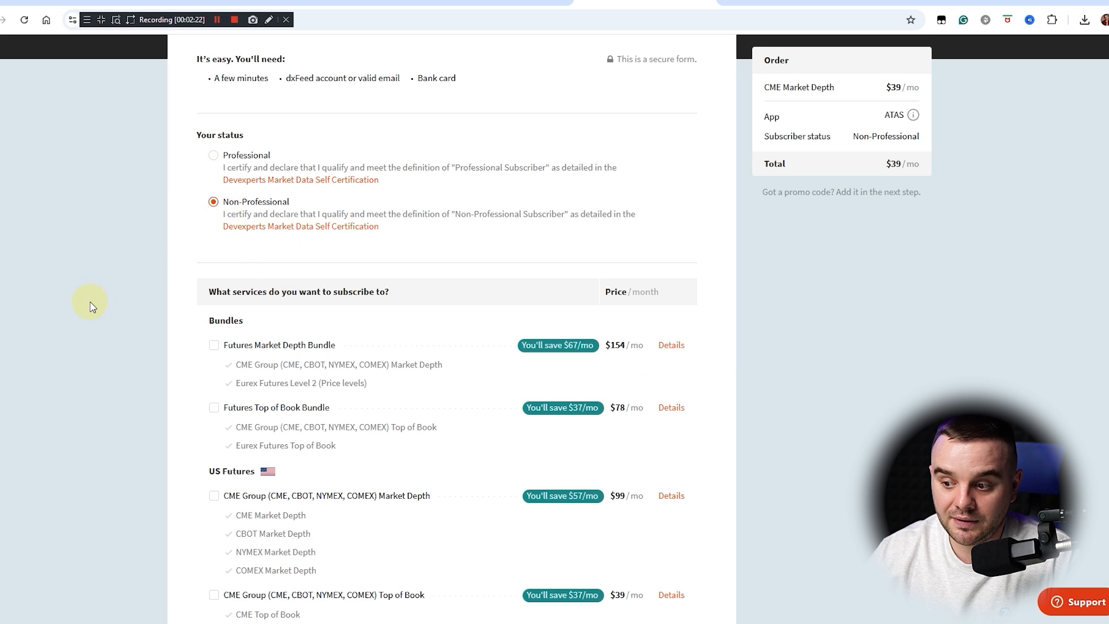
scroll(down, 3)
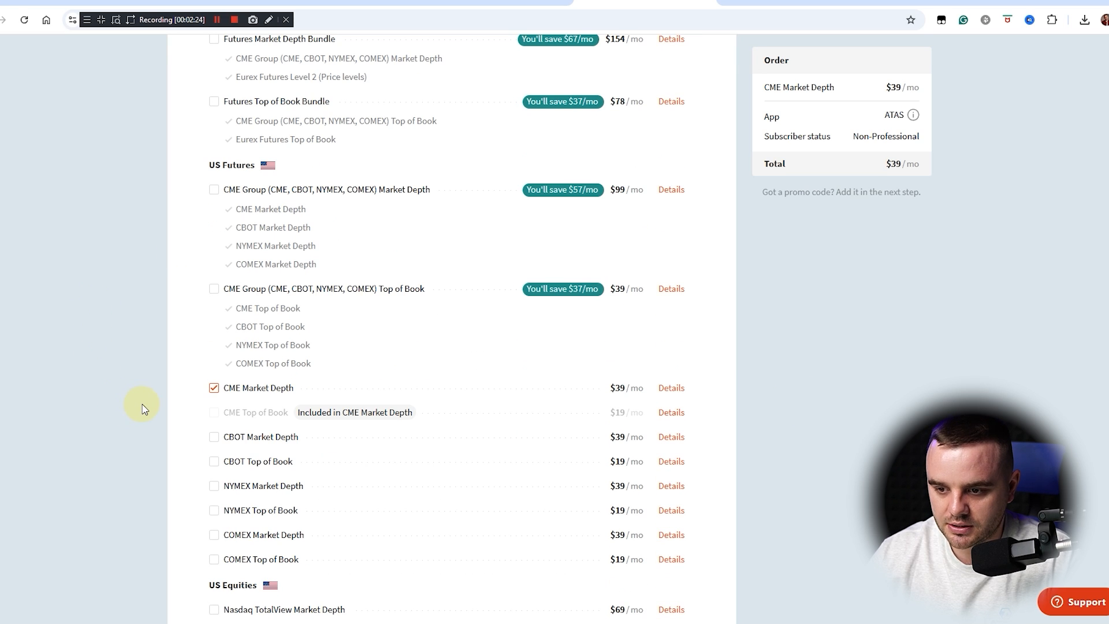
scroll(down, 3)
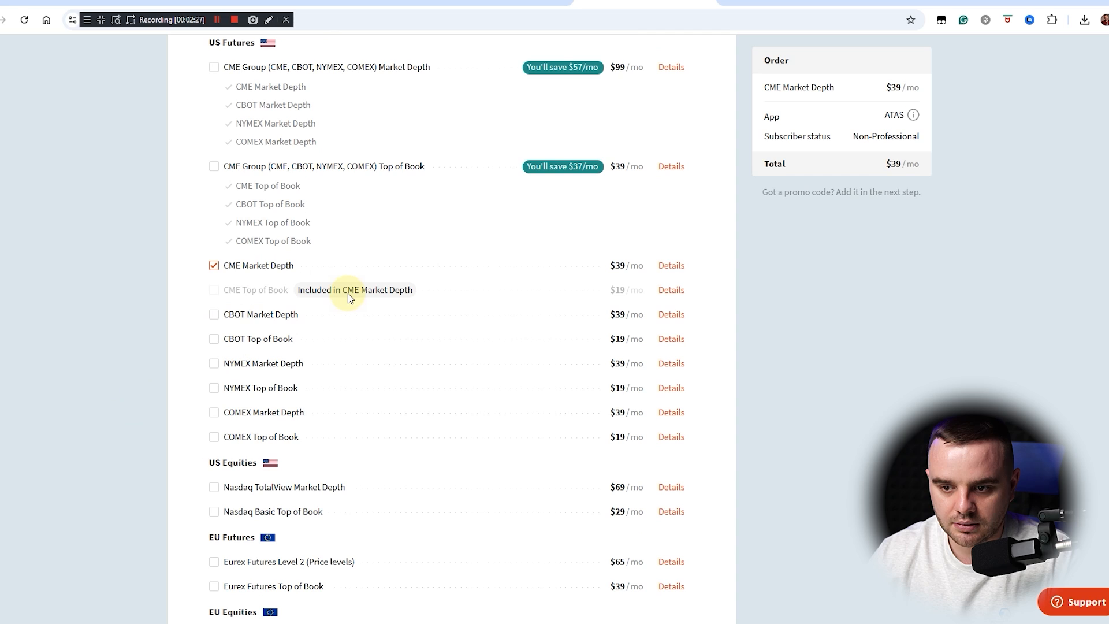
mouse_move(384, 282)
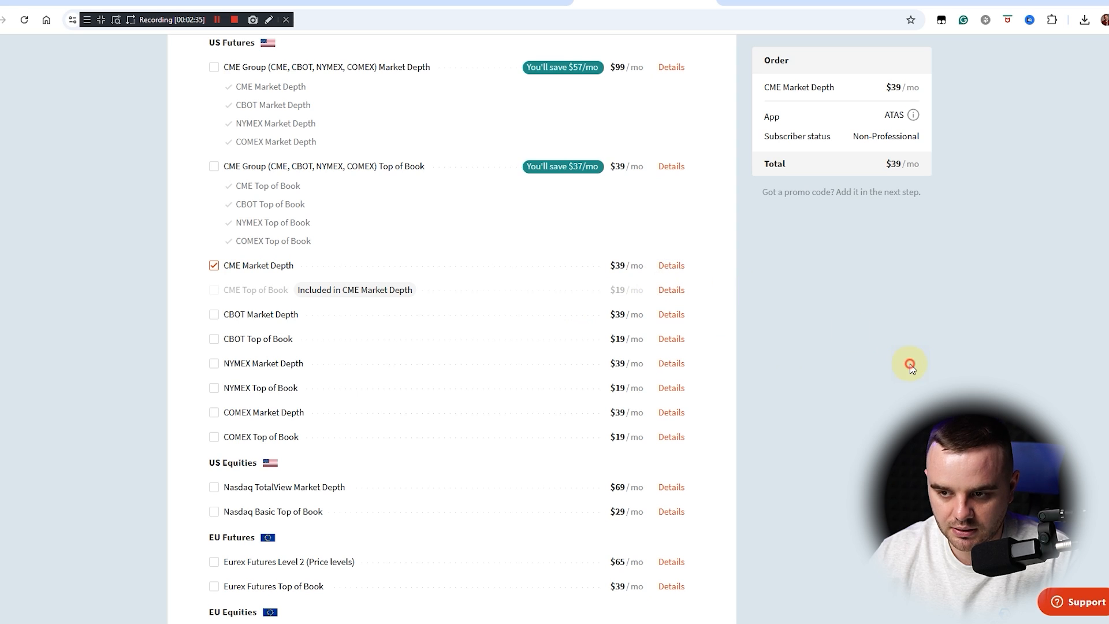
mouse_move(525, 323)
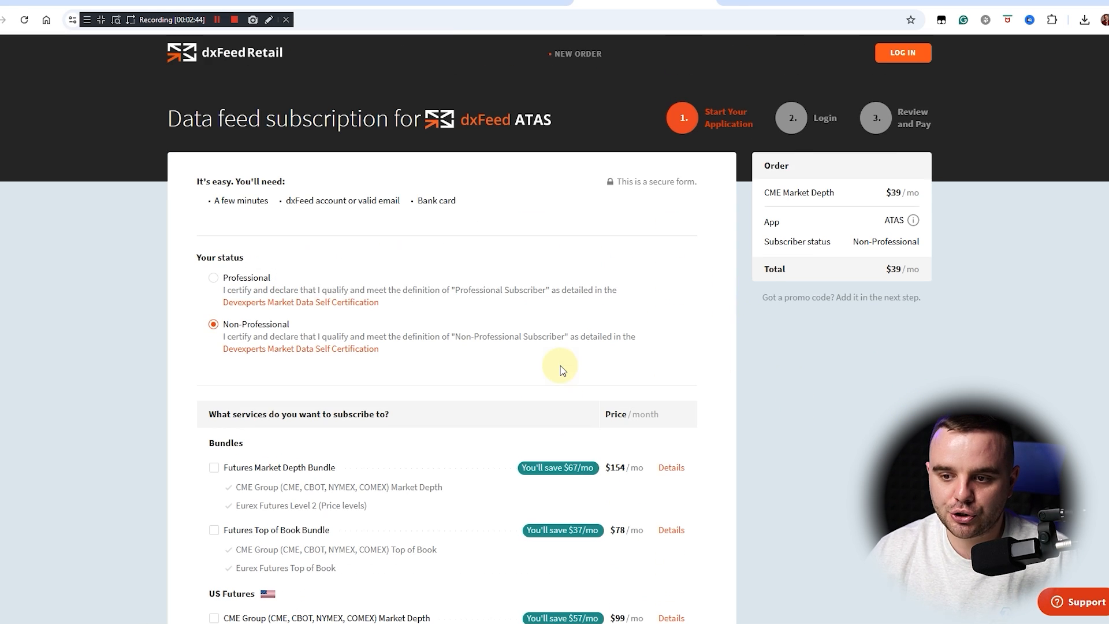
mouse_move(435, 404)
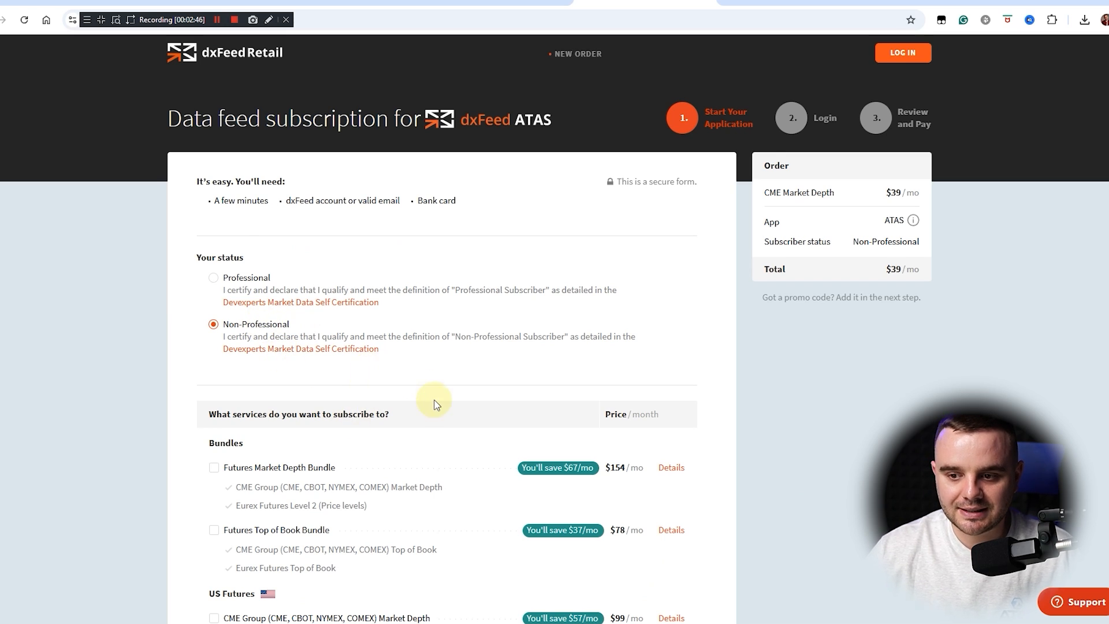
scroll(down, 3)
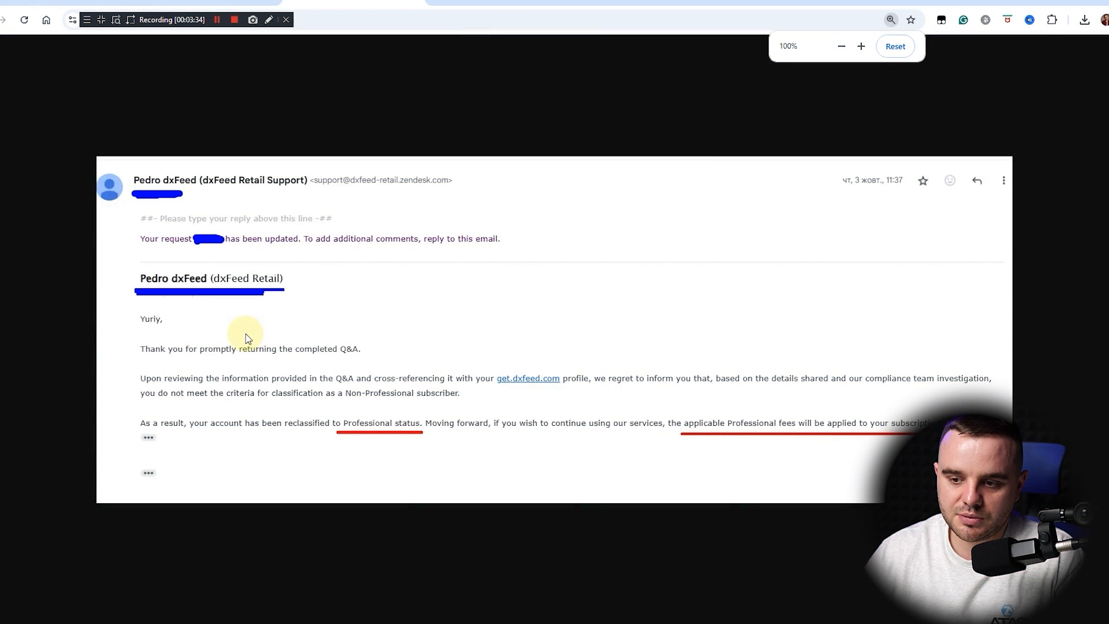
mouse_move(374, 193)
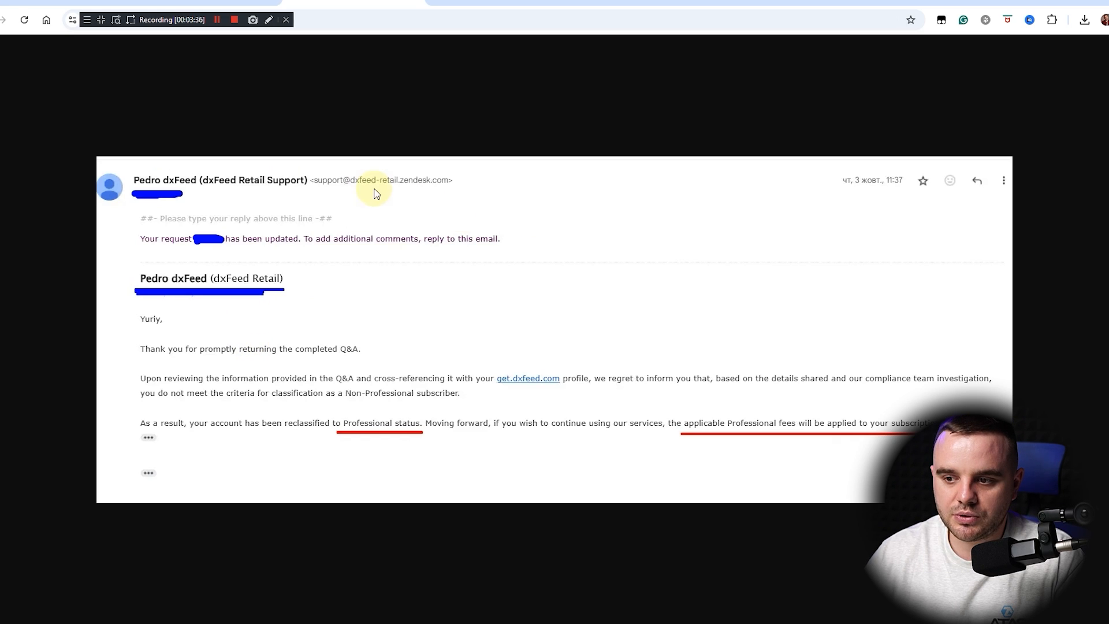
mouse_move(503, 314)
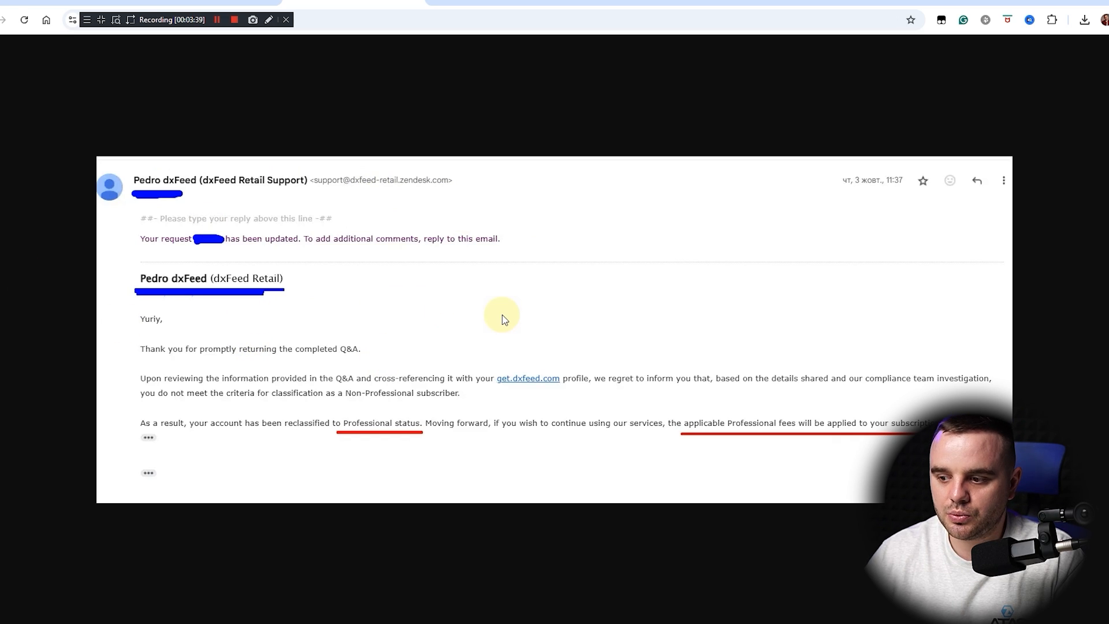
mouse_move(496, 205)
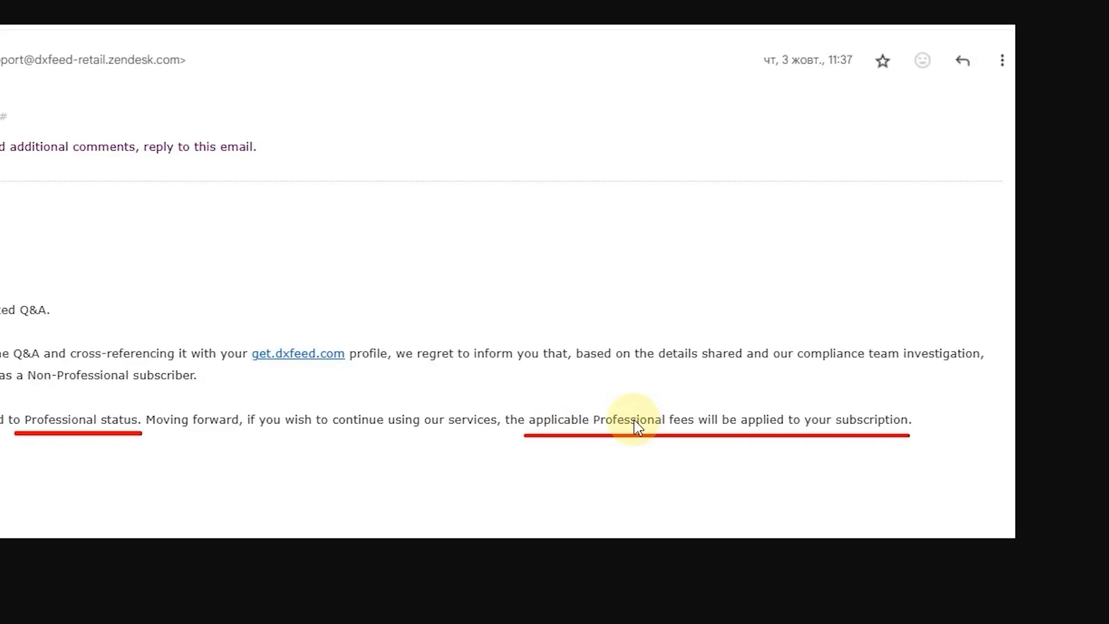
mouse_move(759, 429)
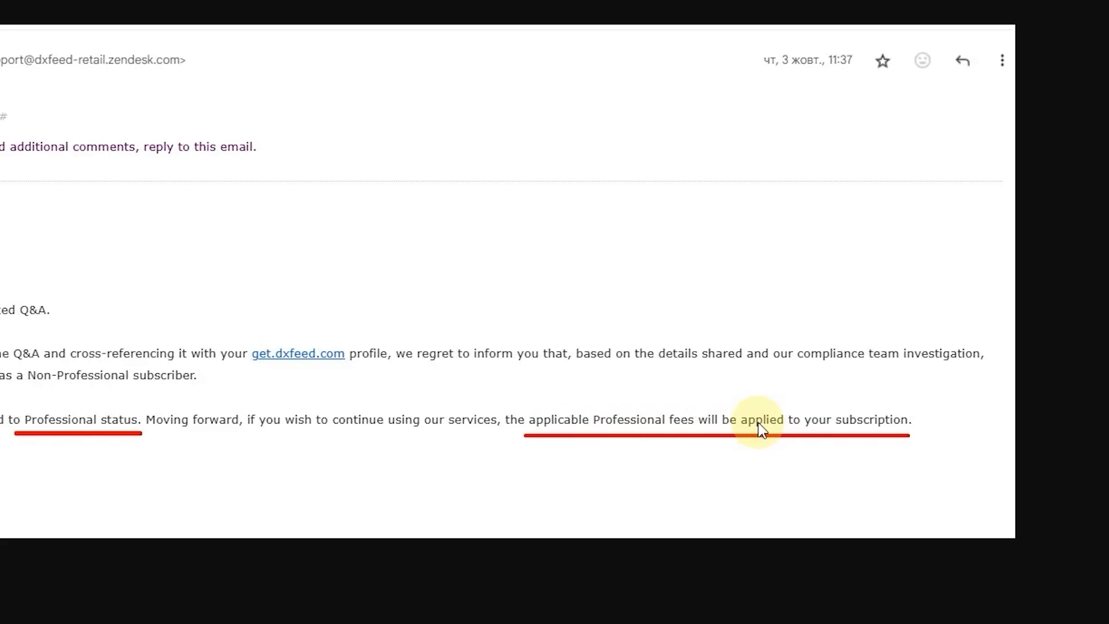
mouse_move(887, 431)
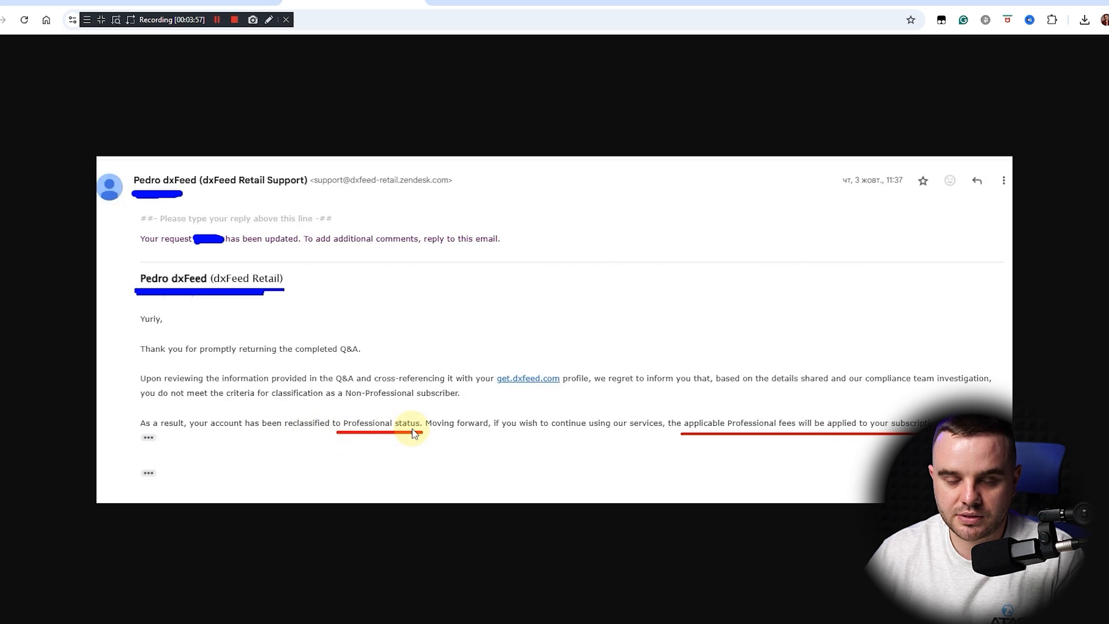
mouse_move(506, 346)
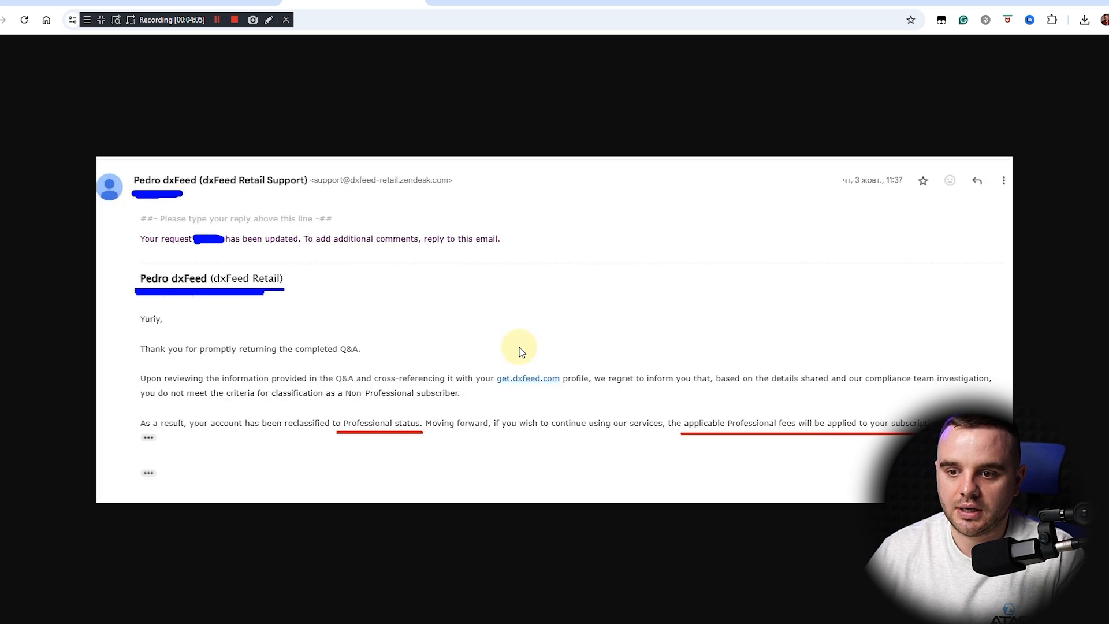
mouse_move(528, 338)
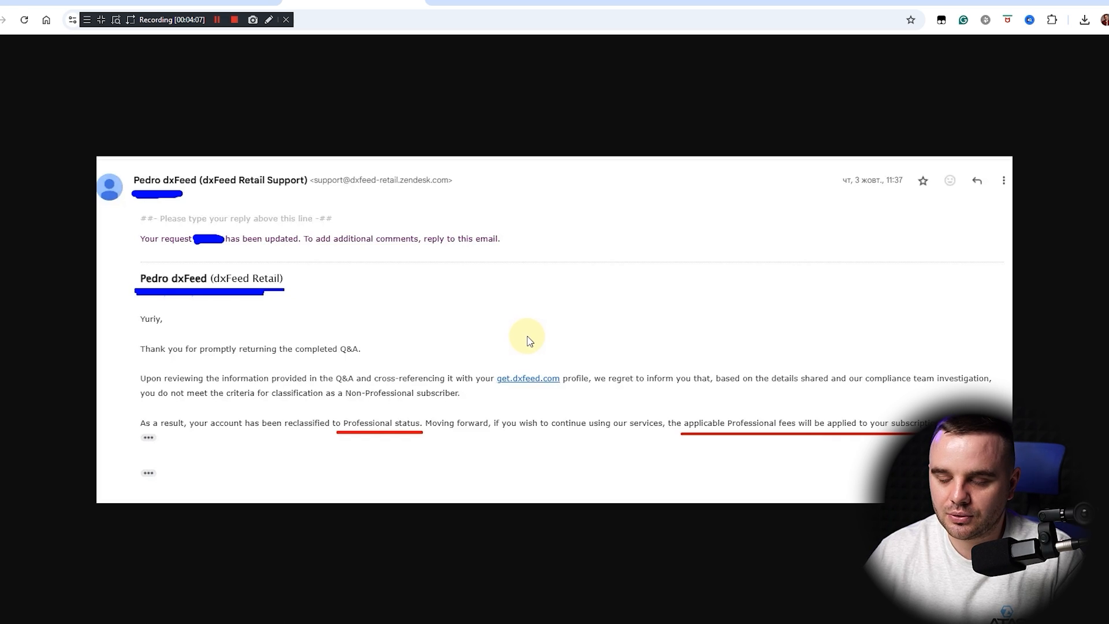
mouse_move(622, 470)
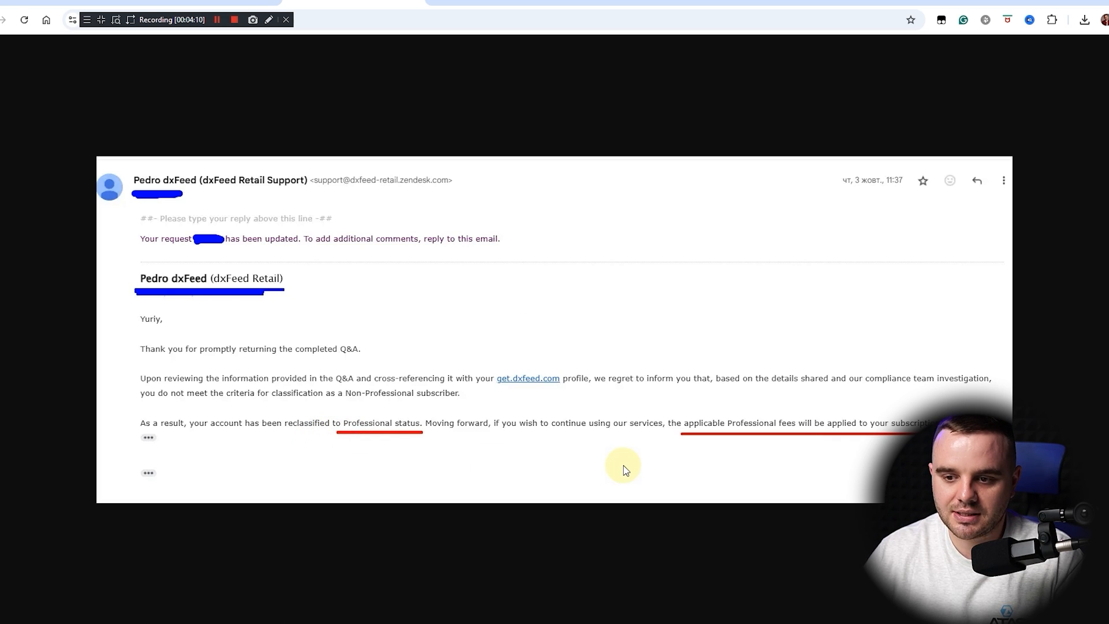
mouse_move(552, 447)
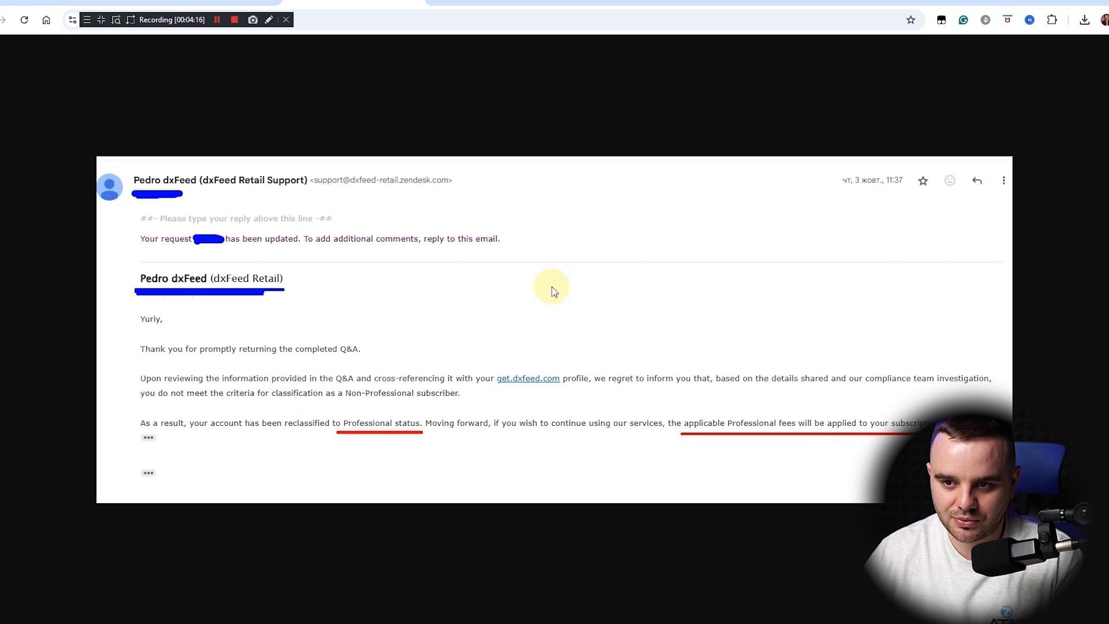
mouse_move(632, 446)
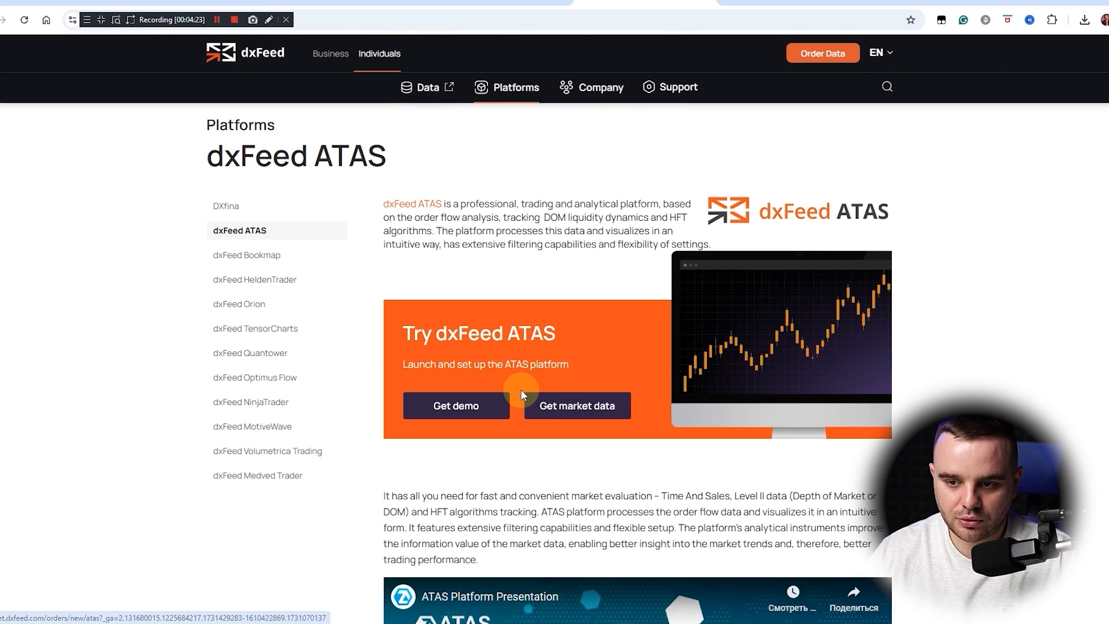
mouse_move(320, 587)
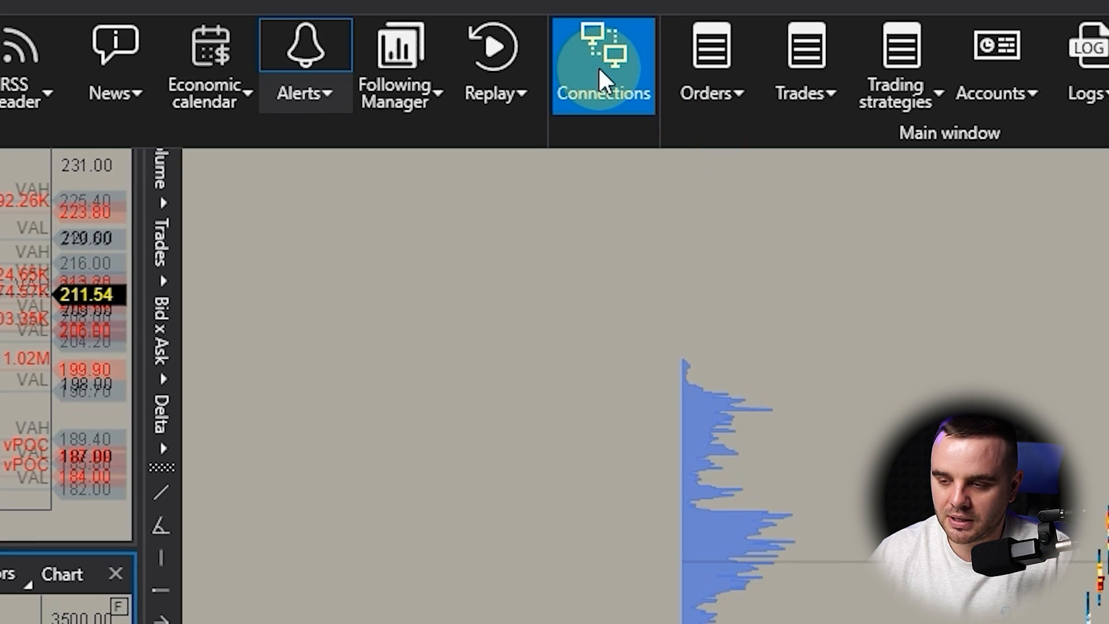
Confirm the dxFeed connector login settings so the connection shows Connected, then return to the chart
click(602, 63)
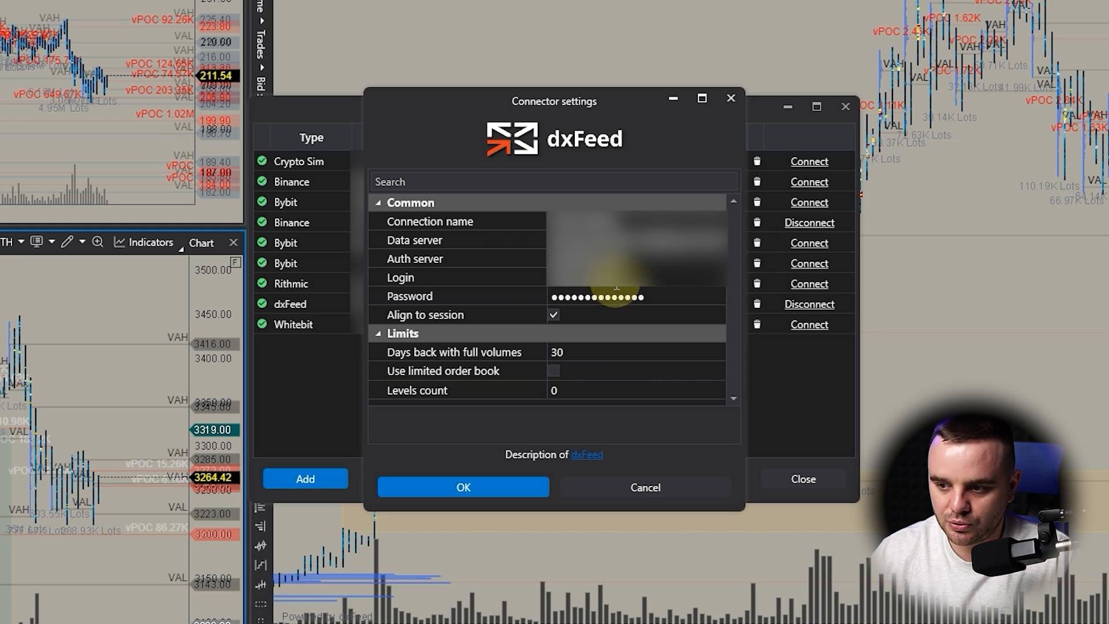
click(463, 486)
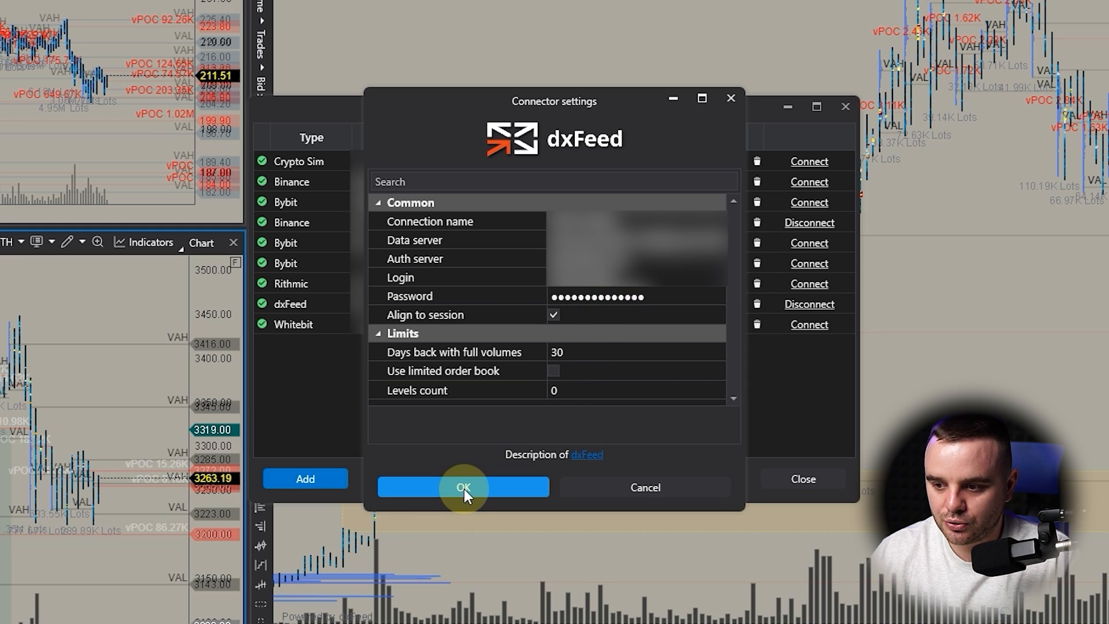
click(463, 487)
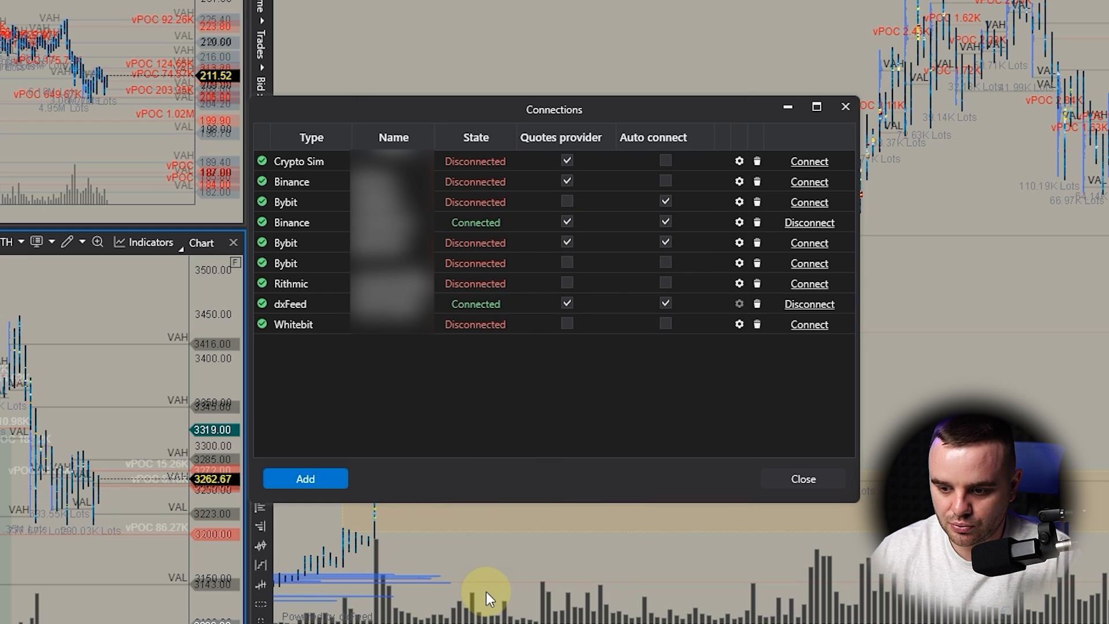
click(803, 478)
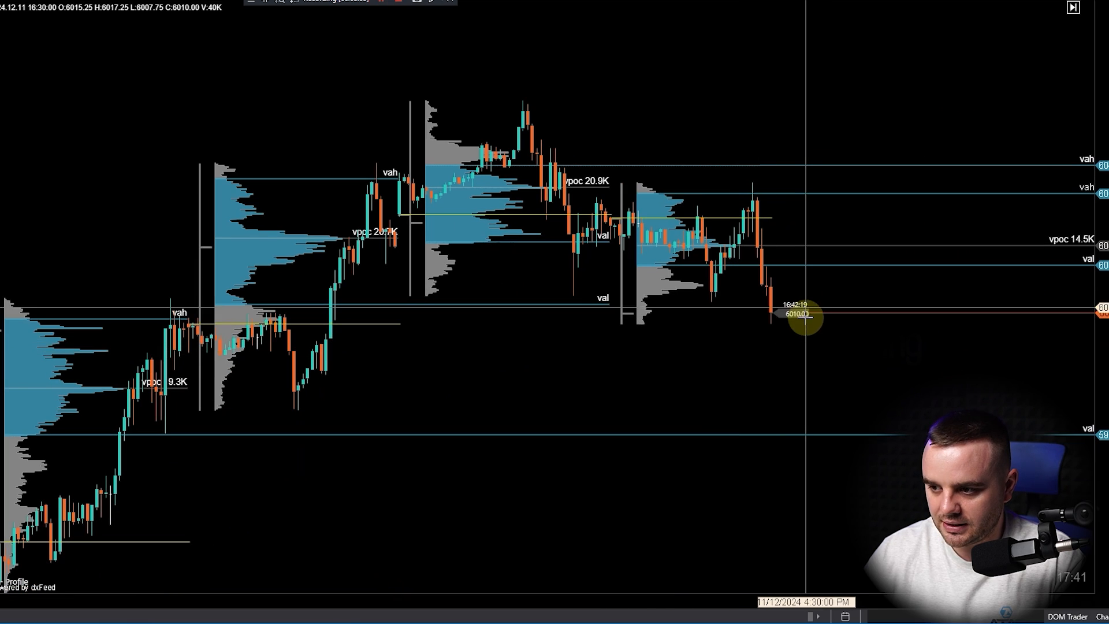